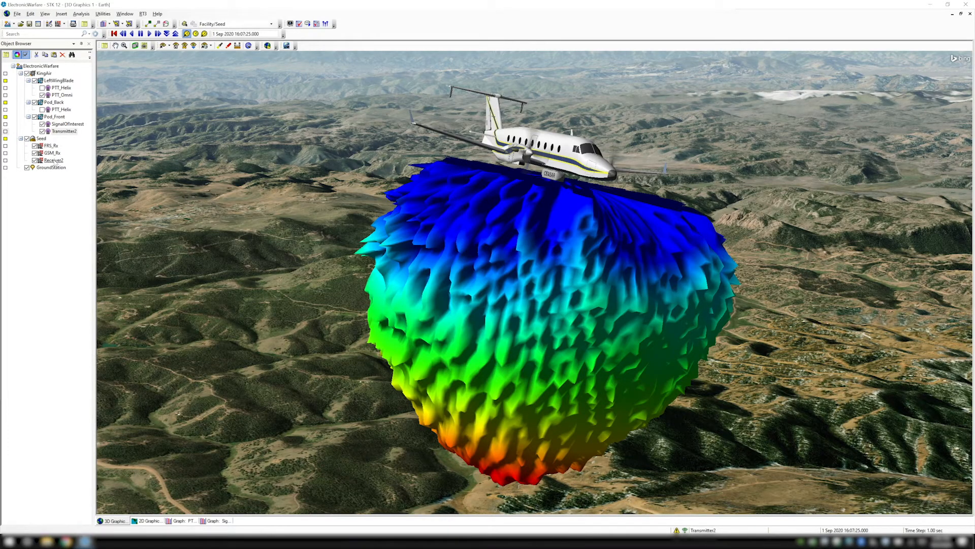
Step: Open Receiver2's Basic Definition properties and list the available receiver model types
double_click(53, 159)
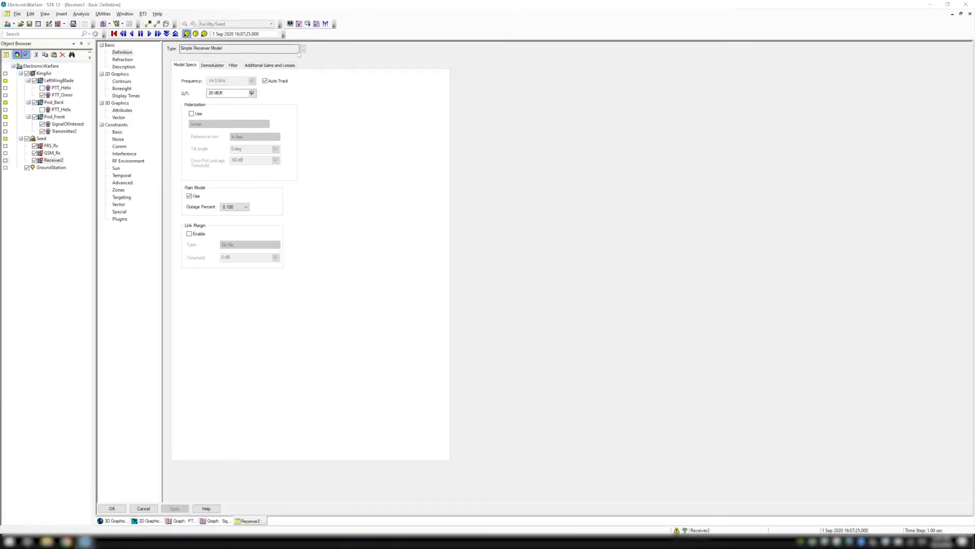
click(303, 49)
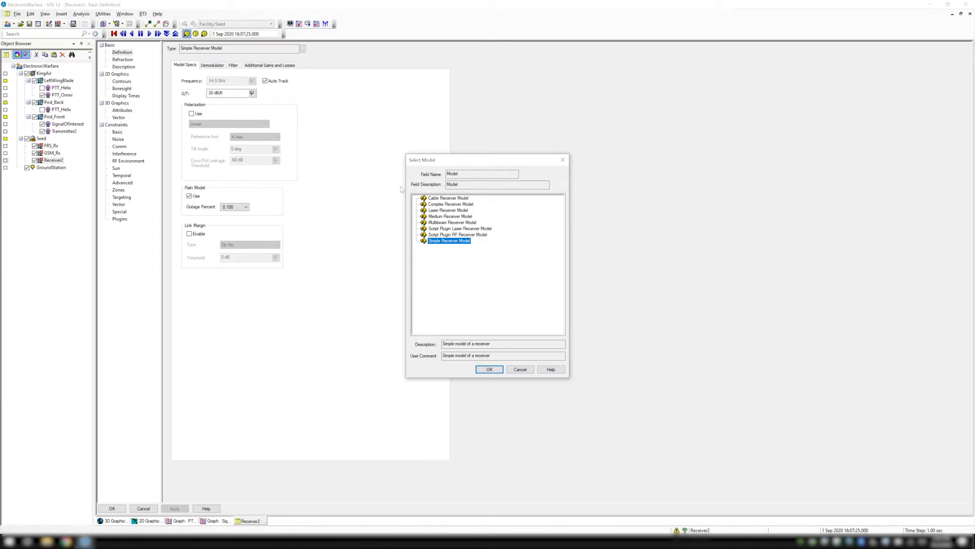